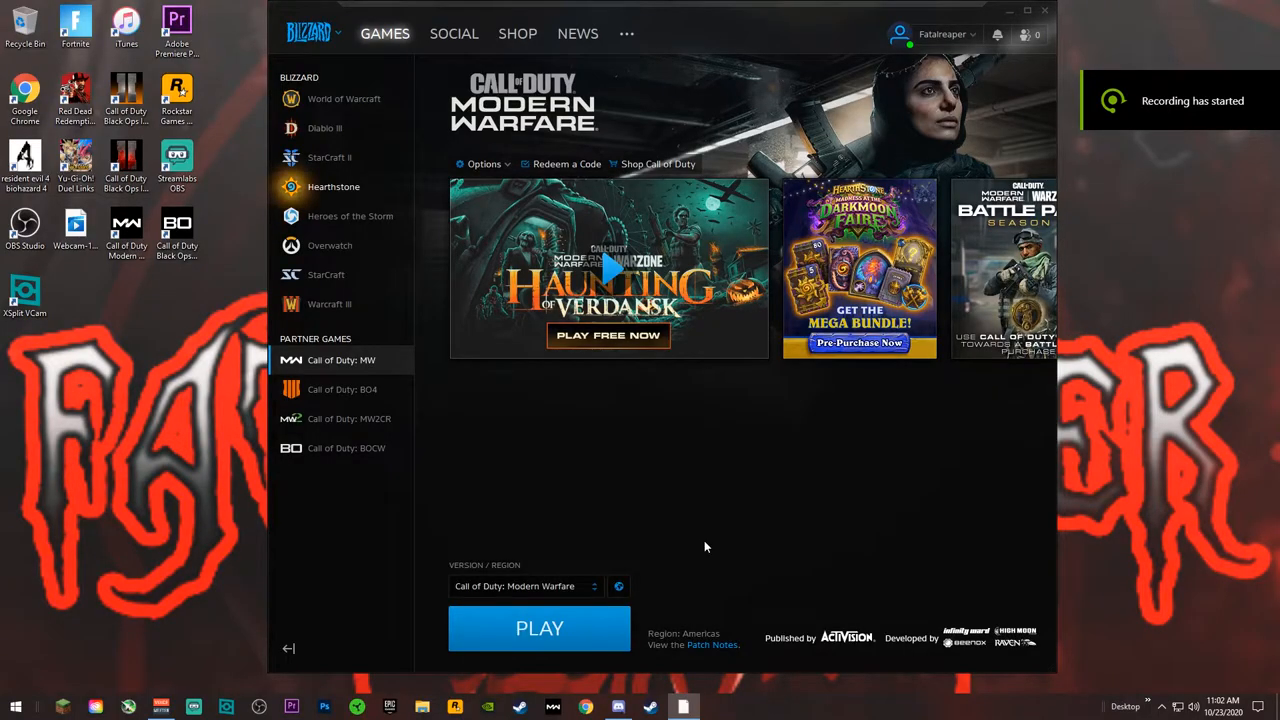
pyautogui.moveTo(717, 481)
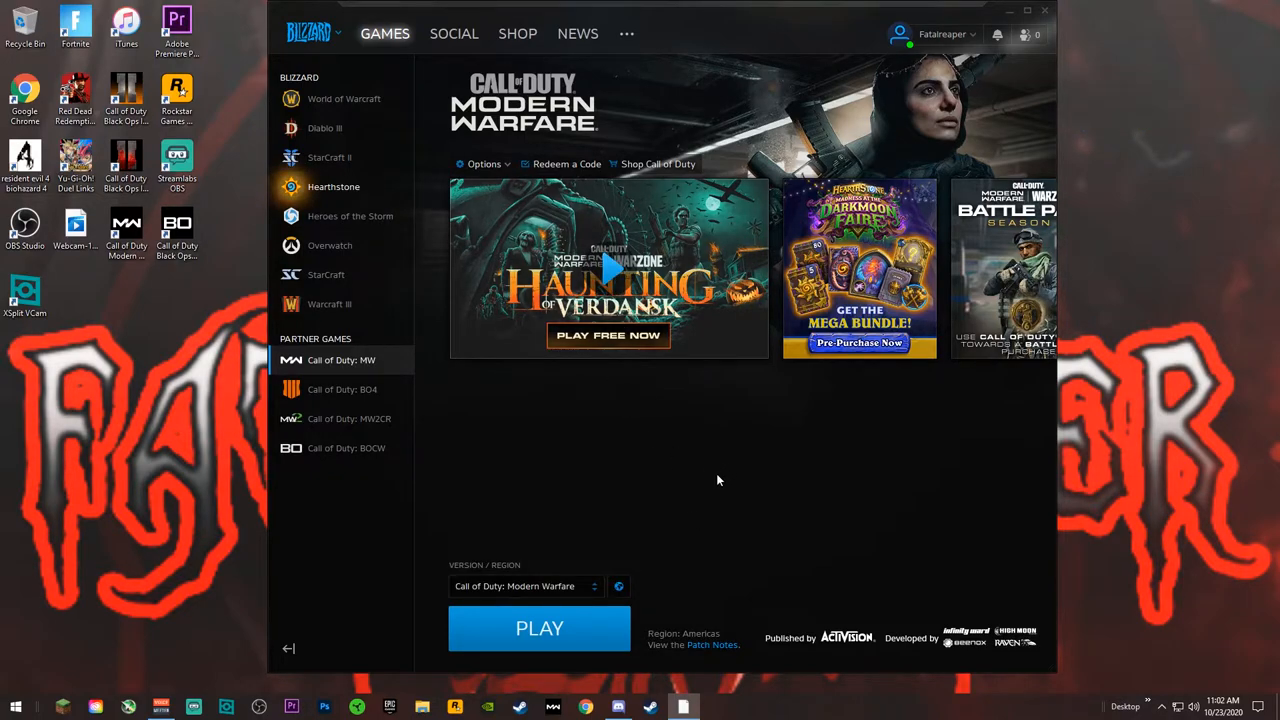
pyautogui.moveTo(485, 148)
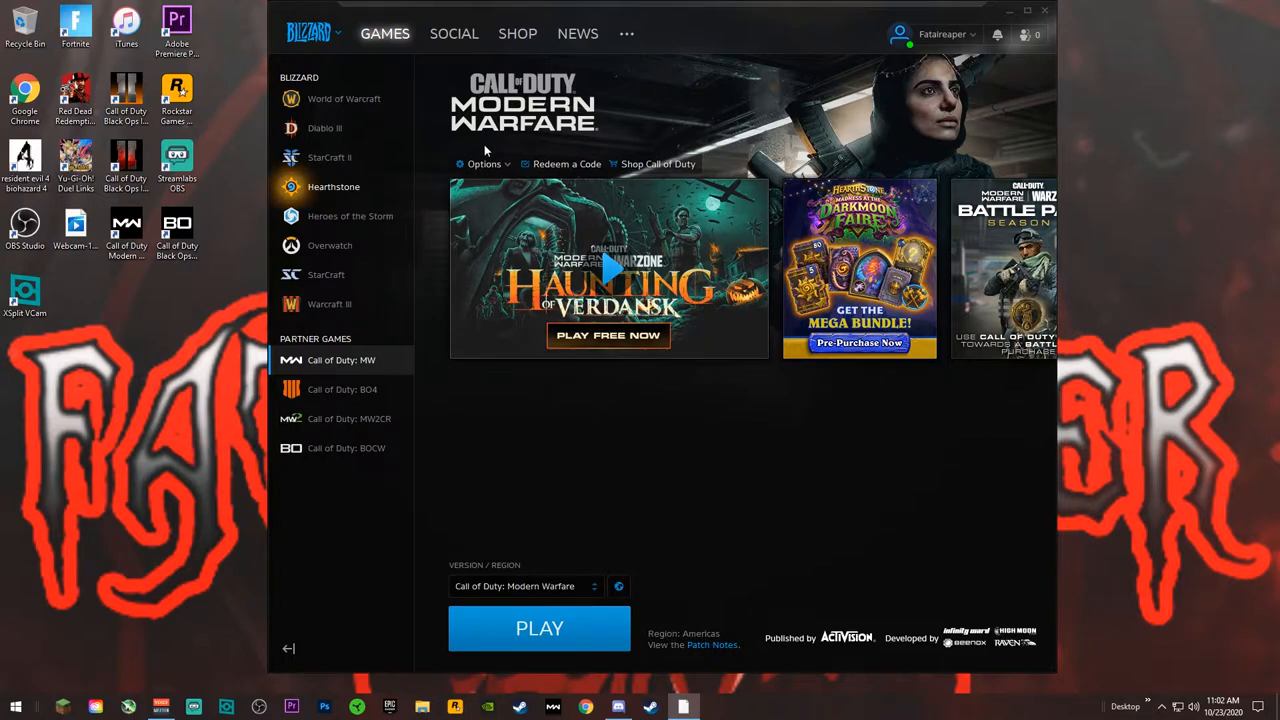
pyautogui.moveTo(500, 335)
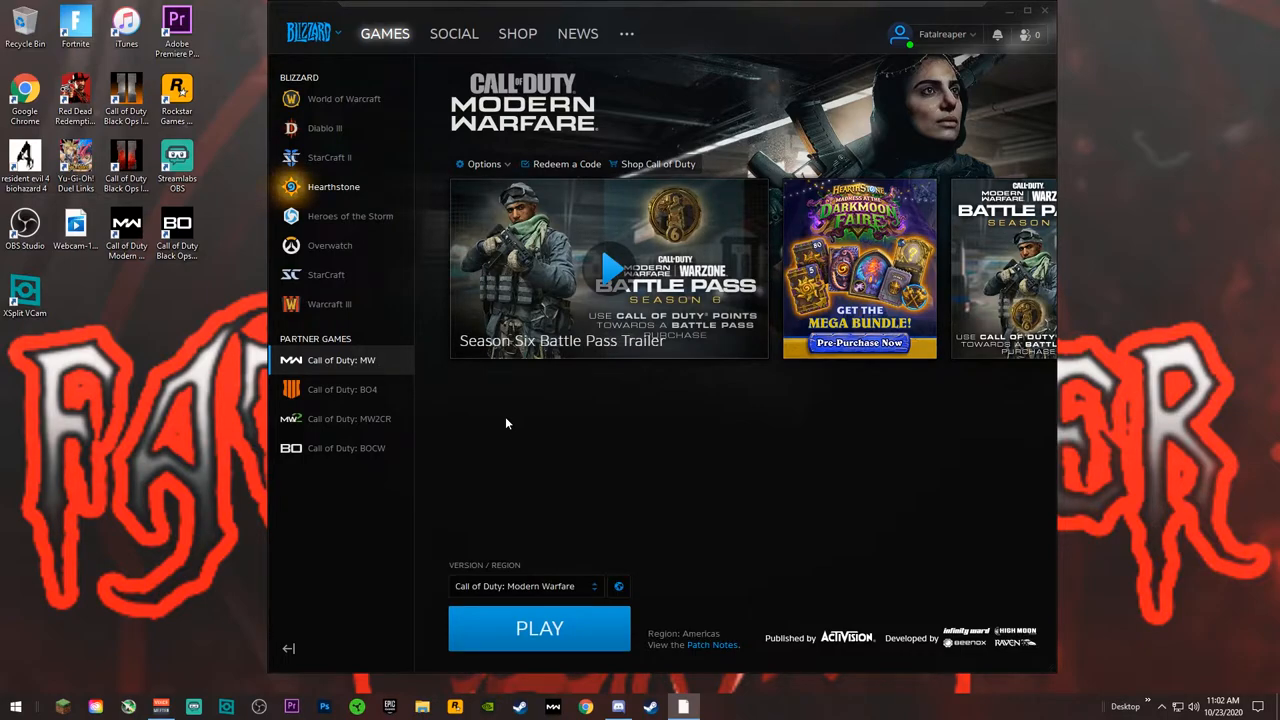
pyautogui.moveTo(488, 438)
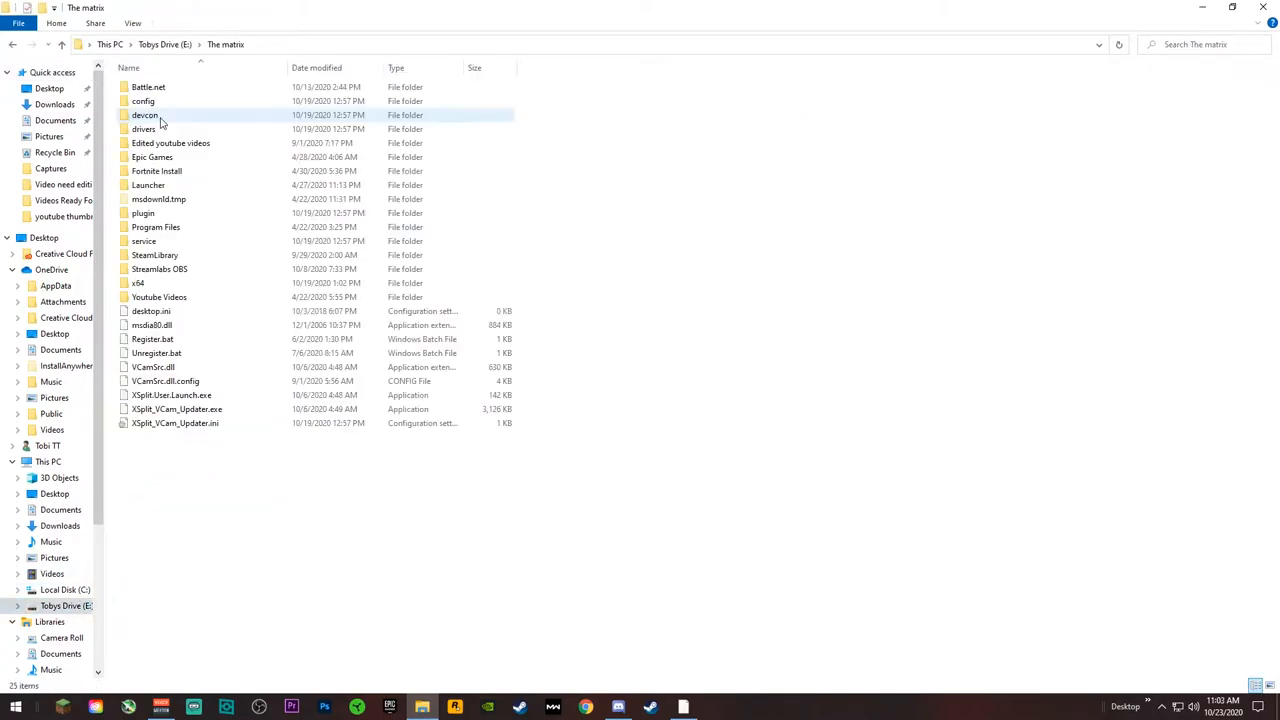
# - Open the Battle.net folder and view the Call of Duty Modern Warfare folder's properties
pyautogui.doubleClick(148, 87)
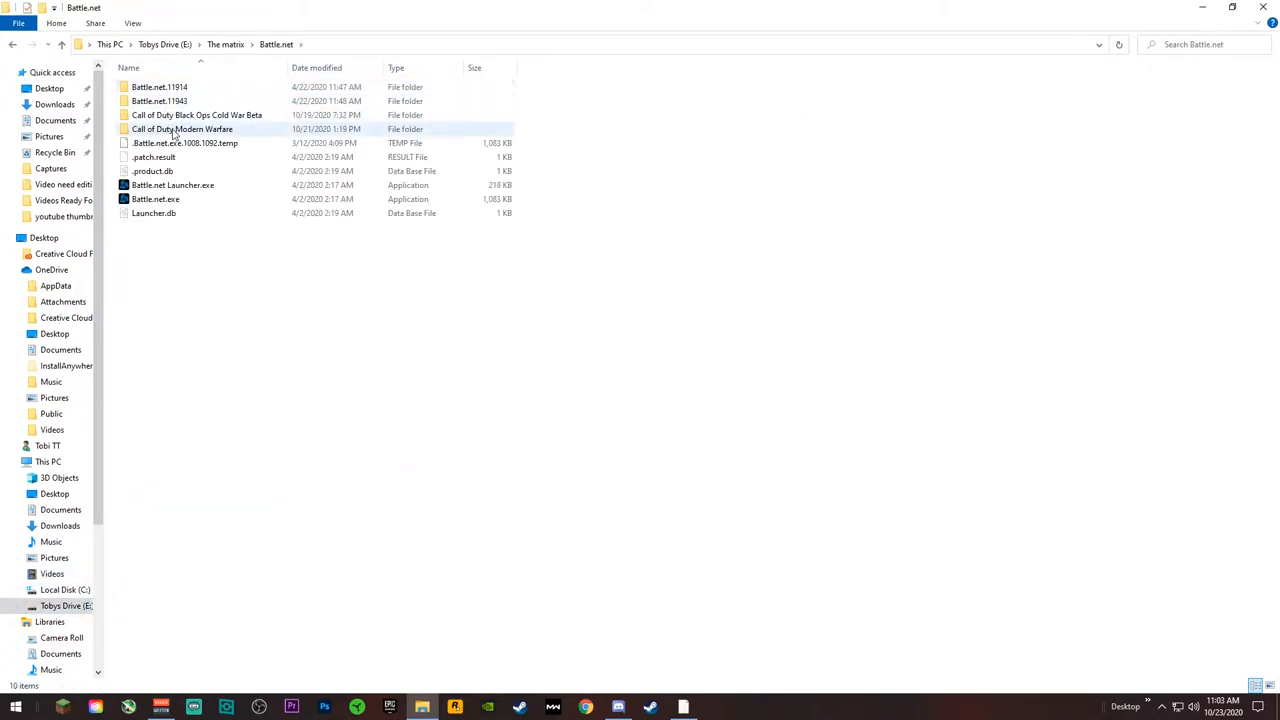
pyautogui.moveTo(182, 129)
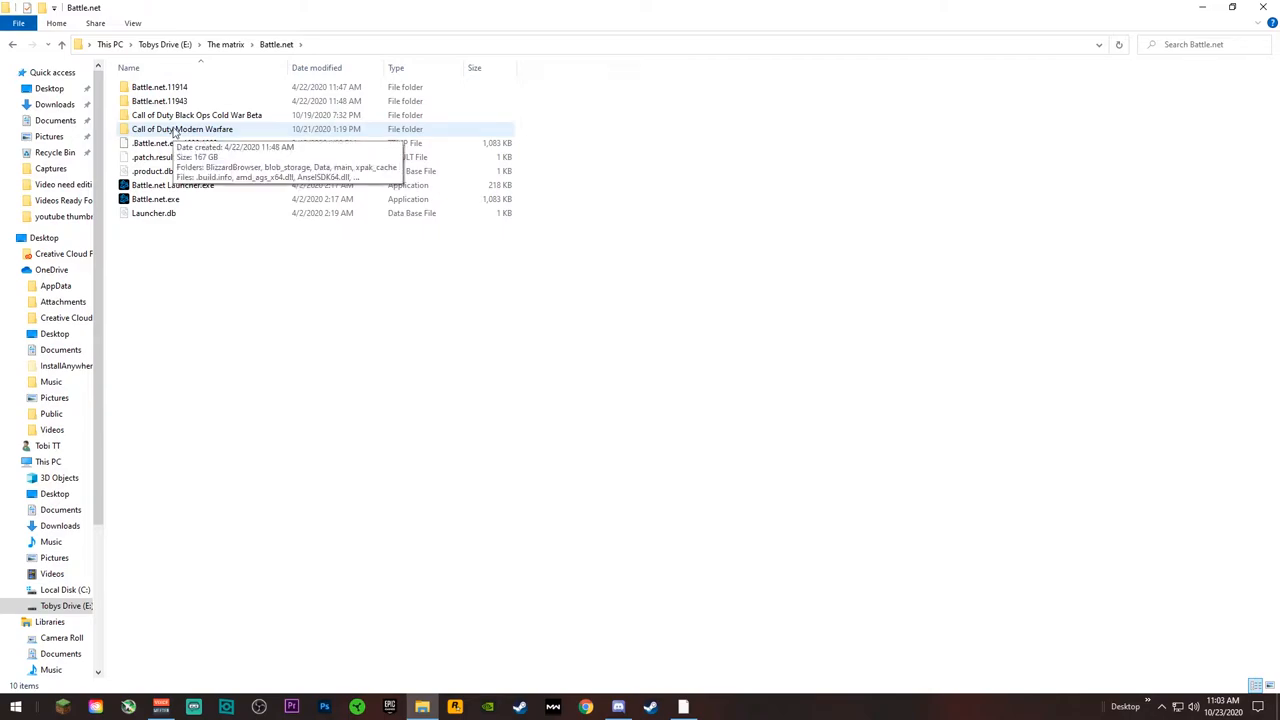
pyautogui.rightClick(182, 129)
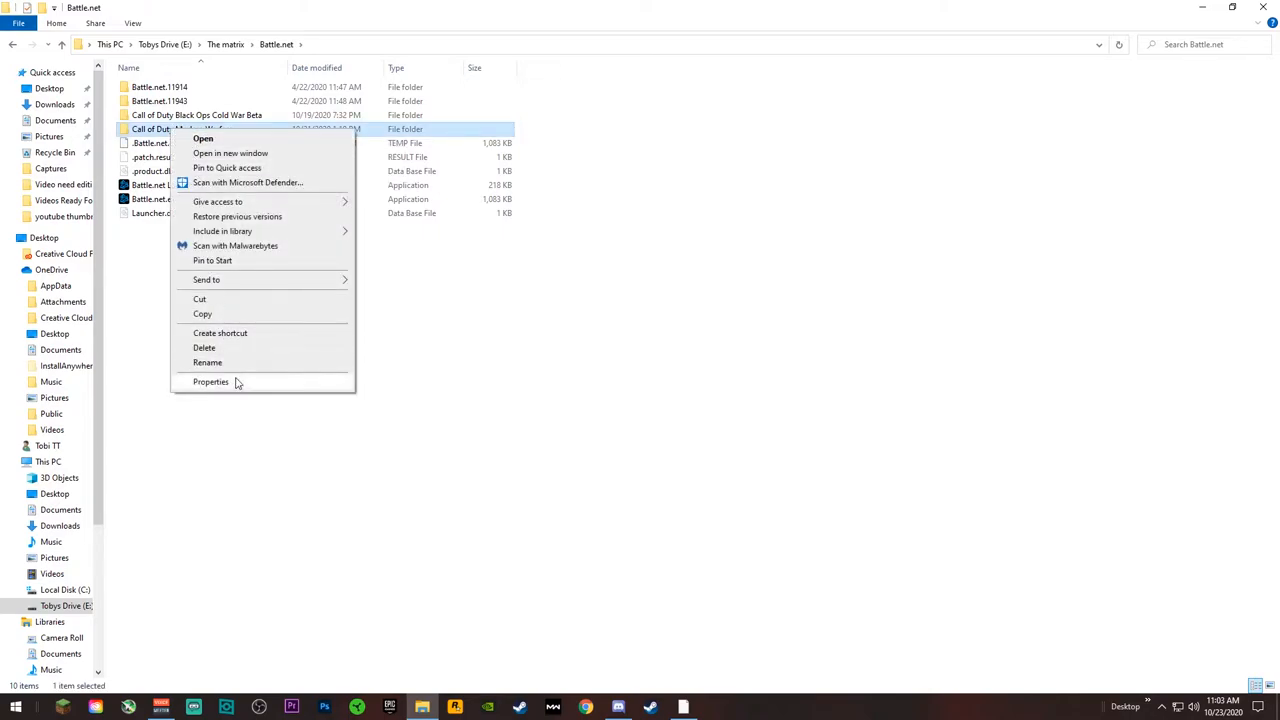
pyautogui.click(211, 381)
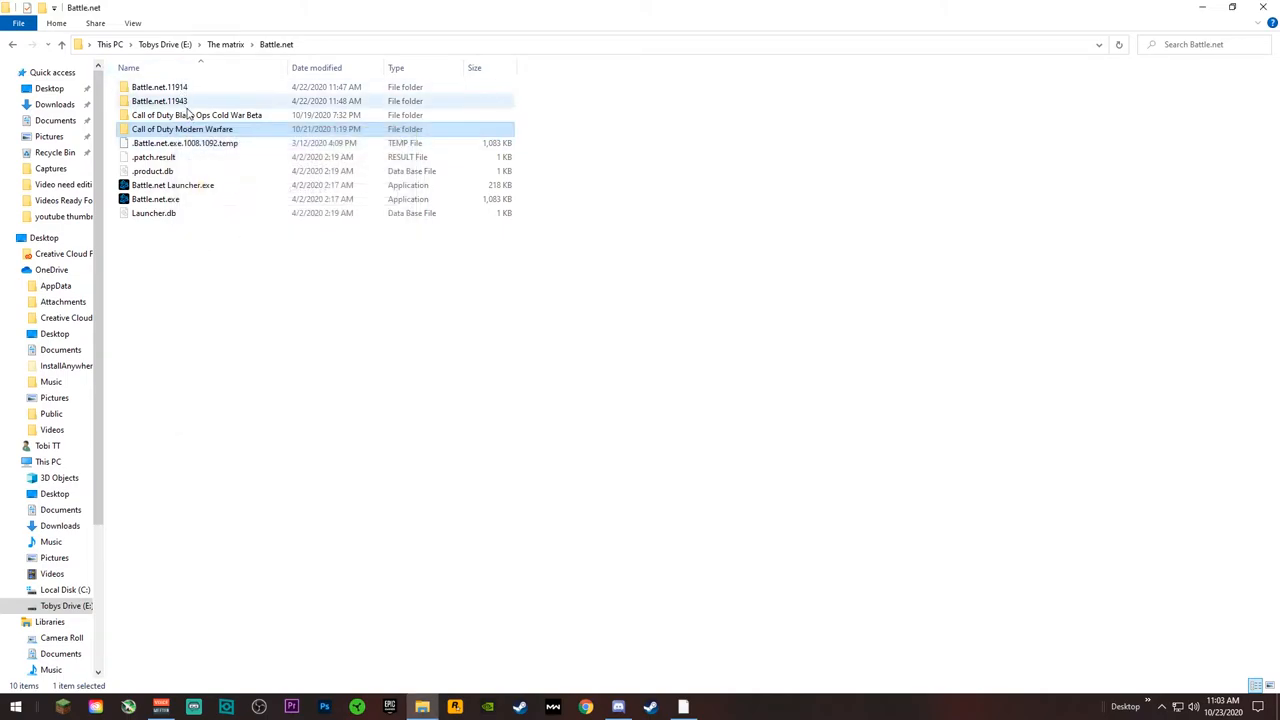
pyautogui.moveTo(218, 120)
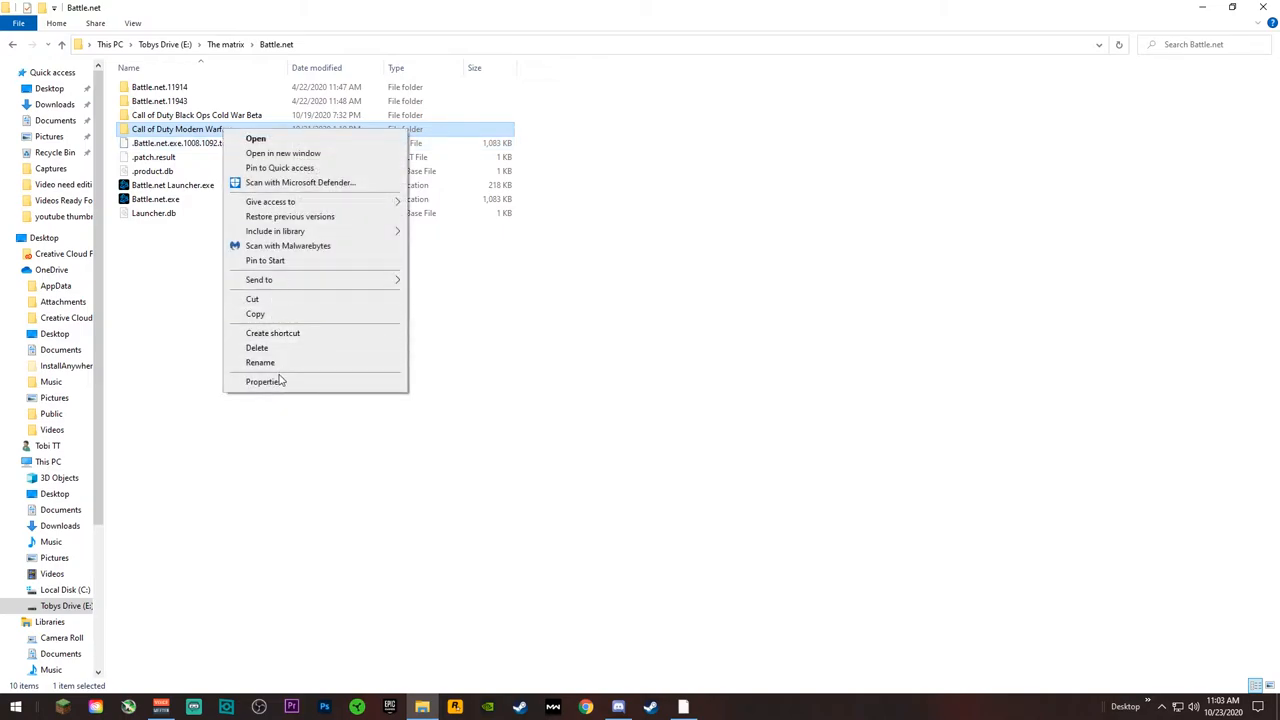
pyautogui.click(267, 381)
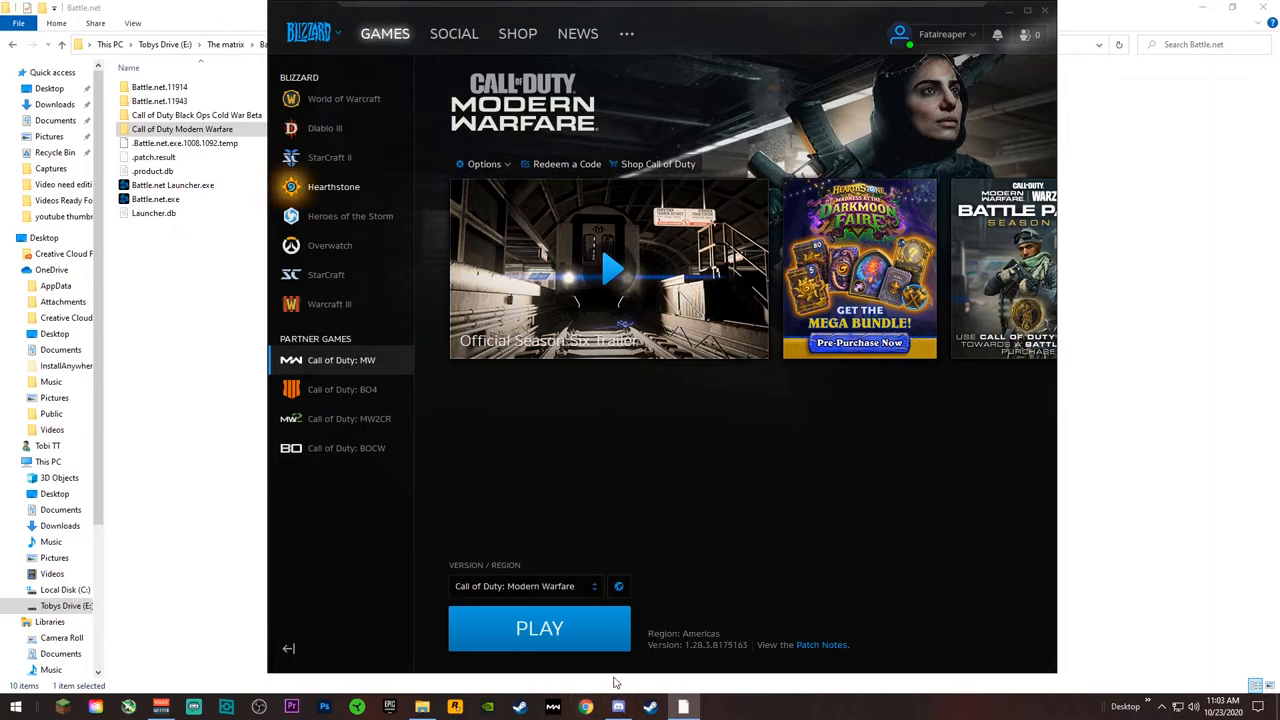
pyautogui.moveTo(610, 519)
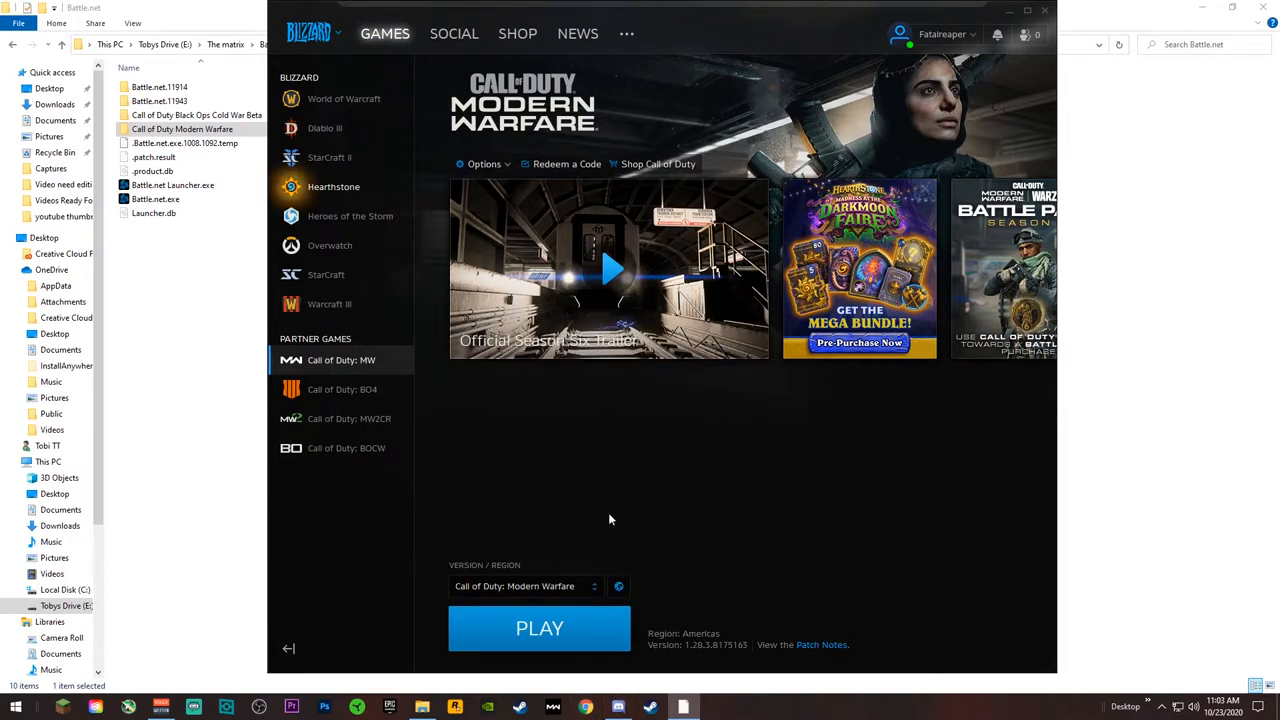
pyautogui.moveTo(349, 418)
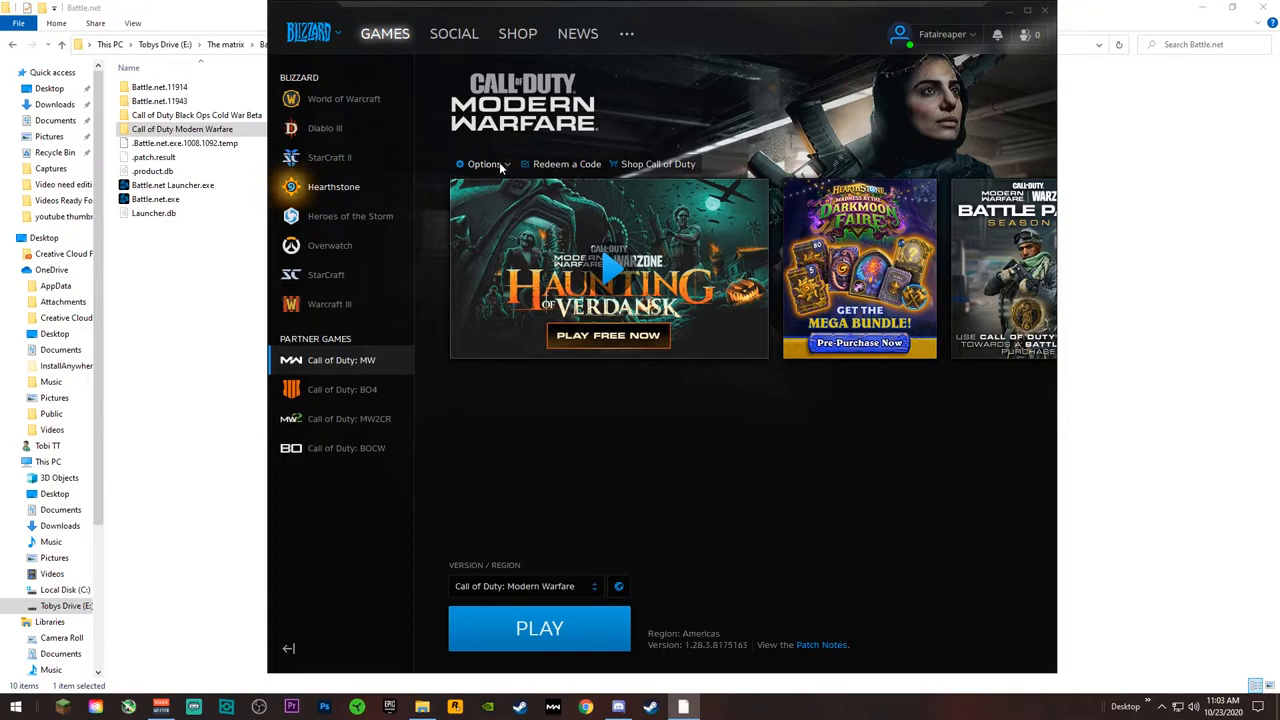
# - Choose Modify Install from the Modern Warfare options menu
pyautogui.click(485, 164)
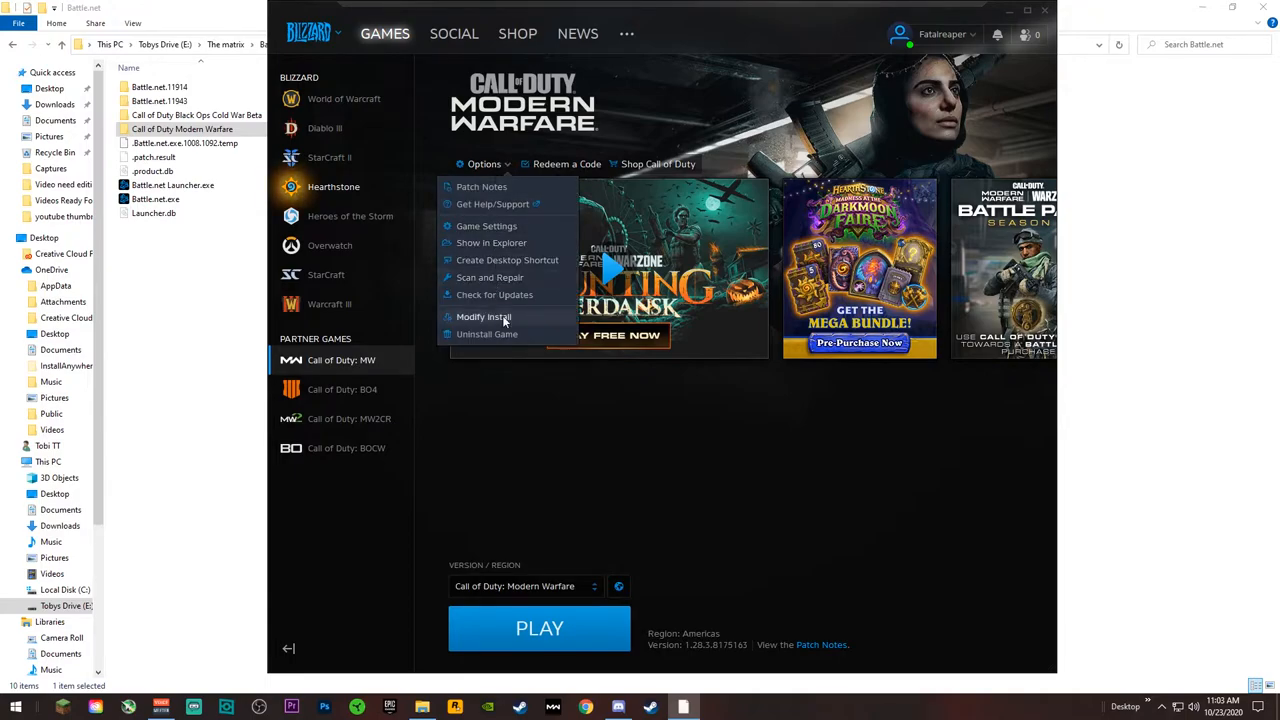
pyautogui.click(484, 317)
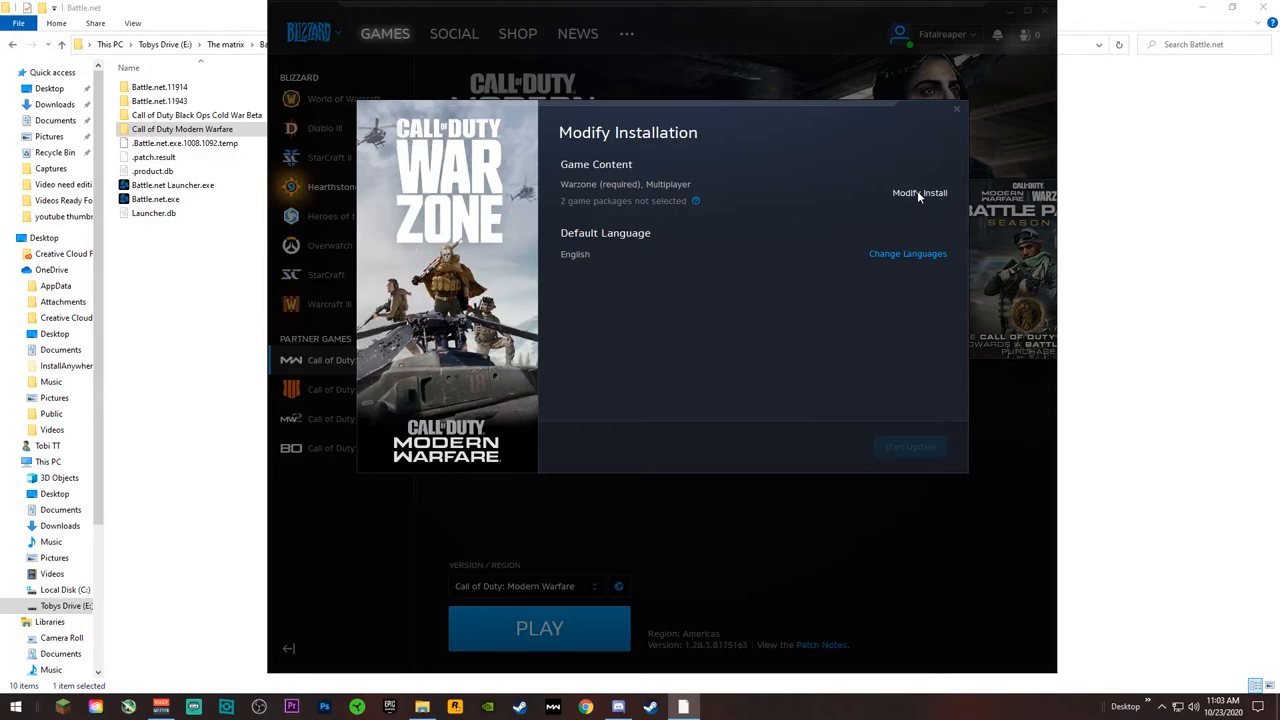
# - Select Warzone and Multiplayer content only, leaving Campaign and Special Ops unchecked
pyautogui.click(918, 193)
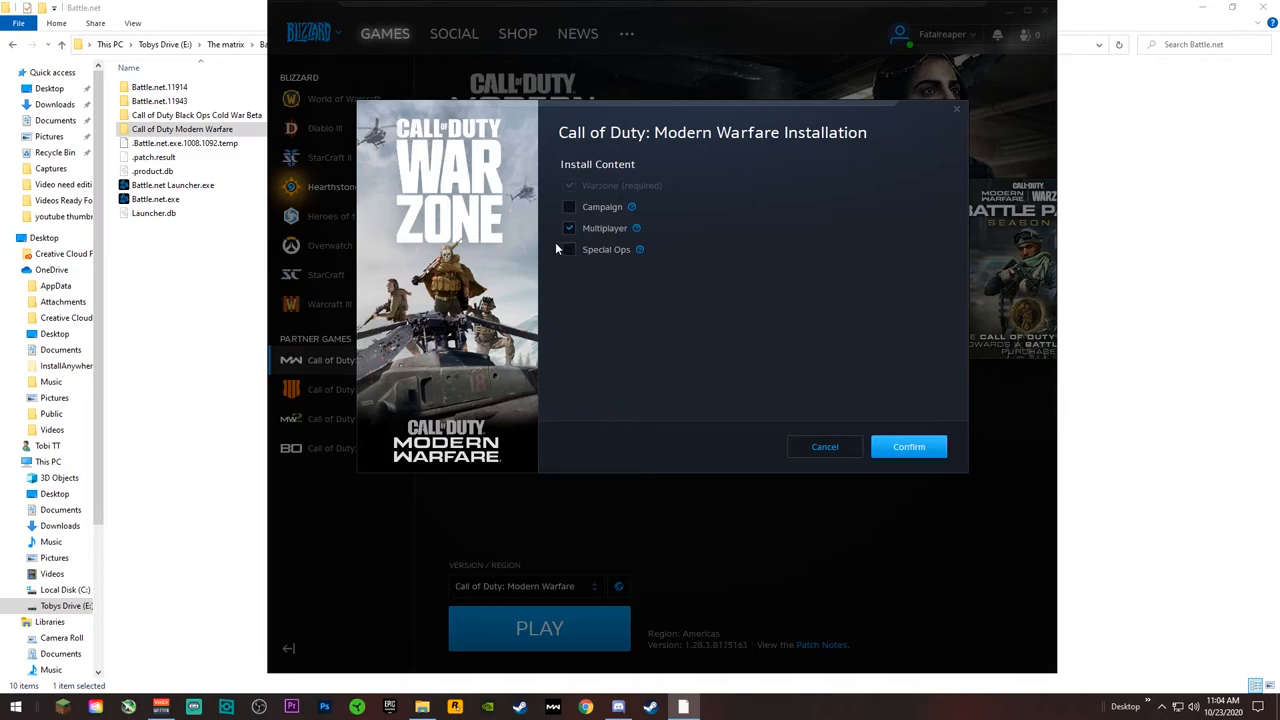
pyautogui.moveTo(570, 250)
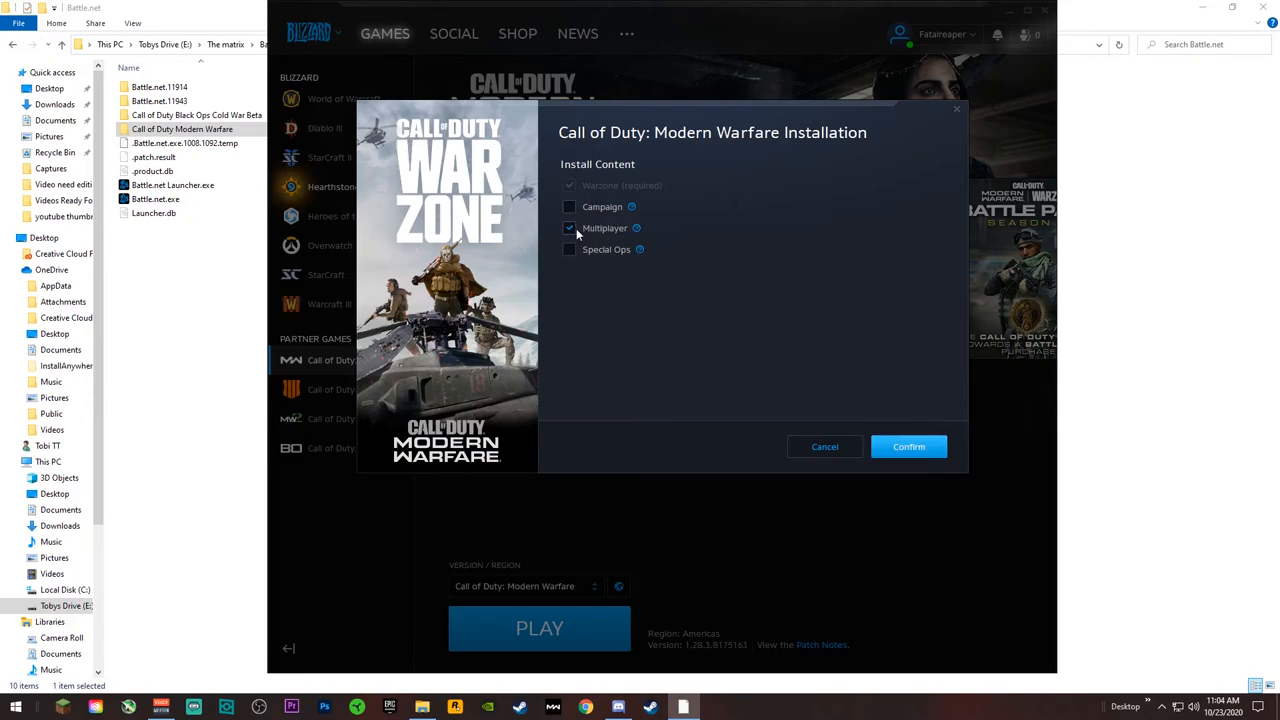
pyautogui.click(569, 228)
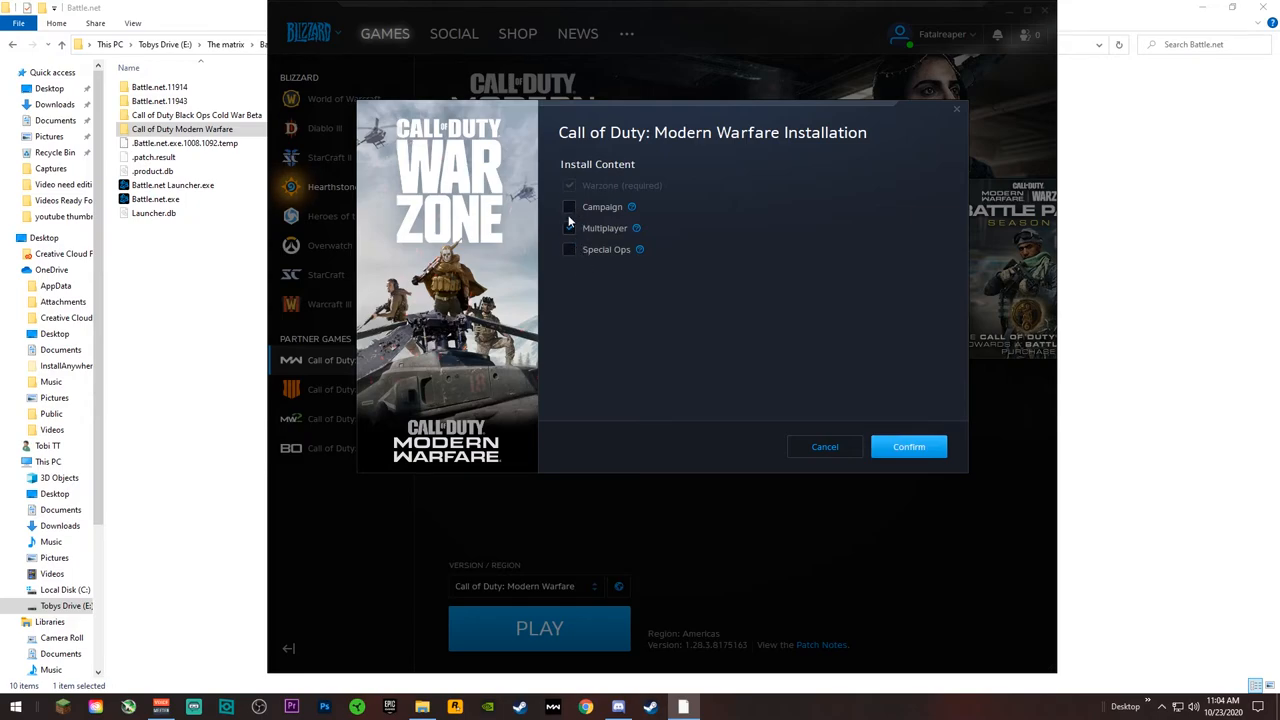
pyautogui.click(569, 228)
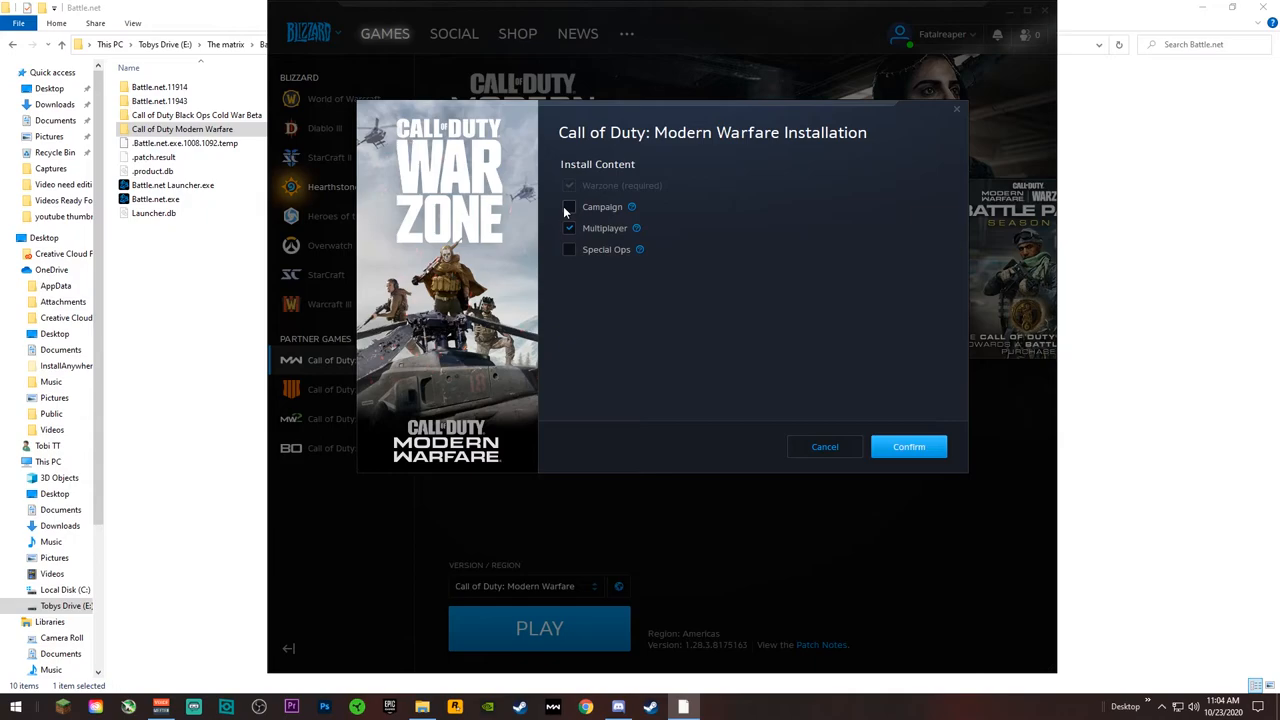
pyautogui.click(569, 206)
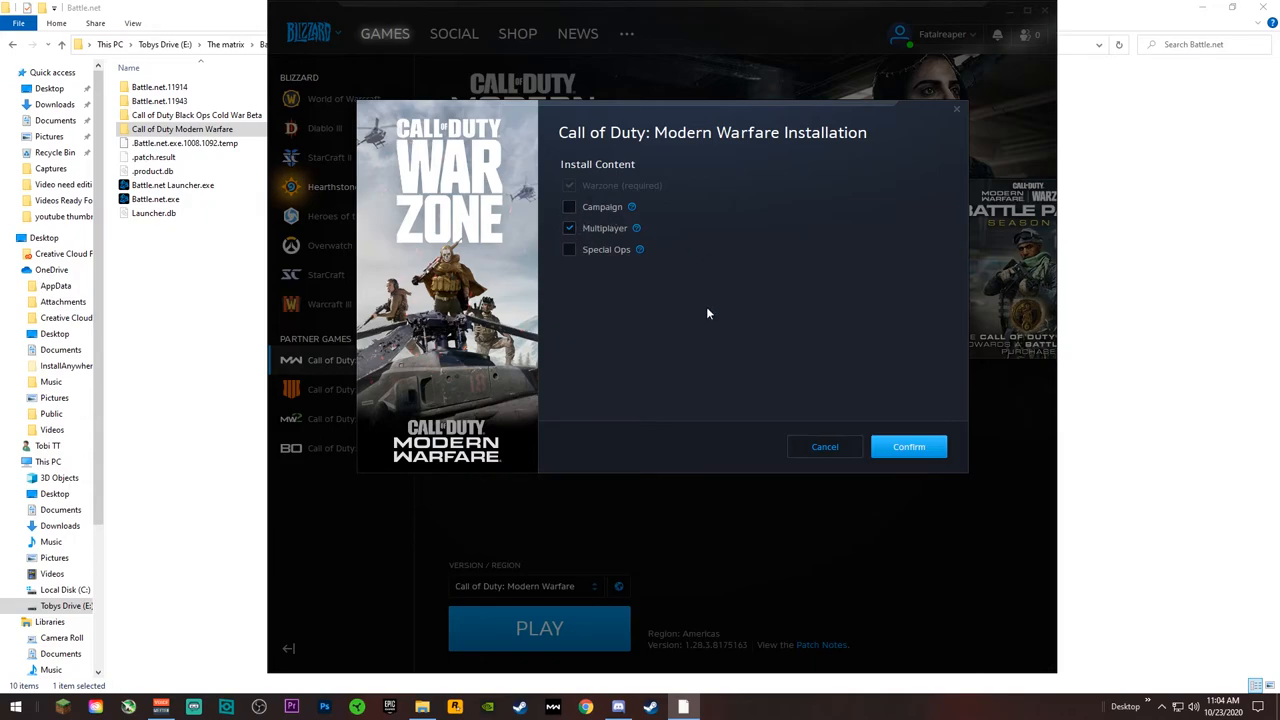
pyautogui.moveTo(908, 446)
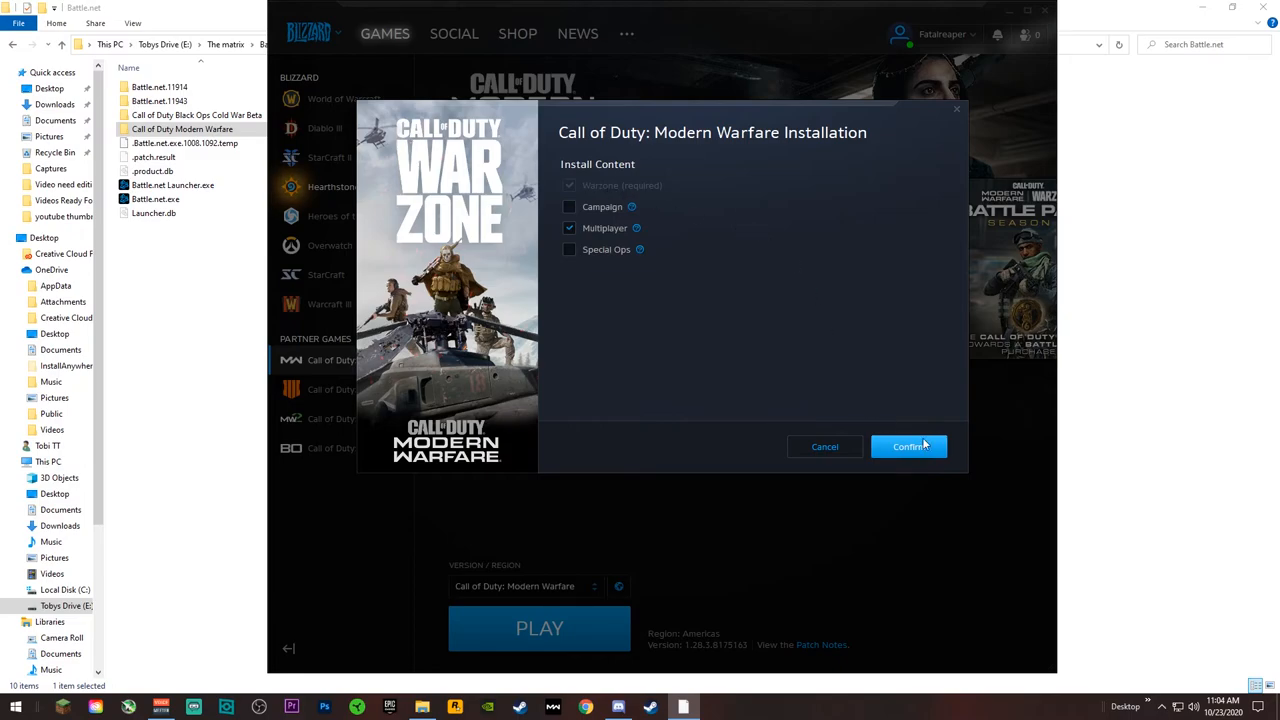
# - Confirm the content selection and start the update
pyautogui.click(907, 447)
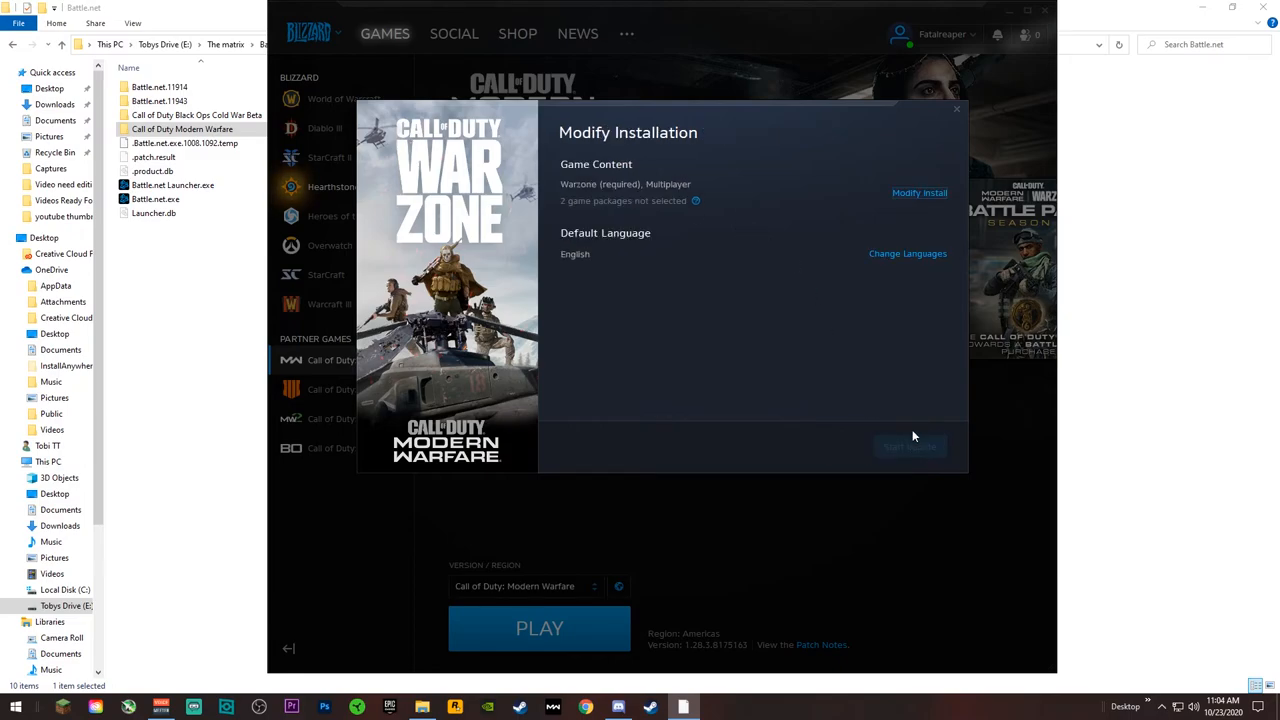
pyautogui.moveTo(877, 455)
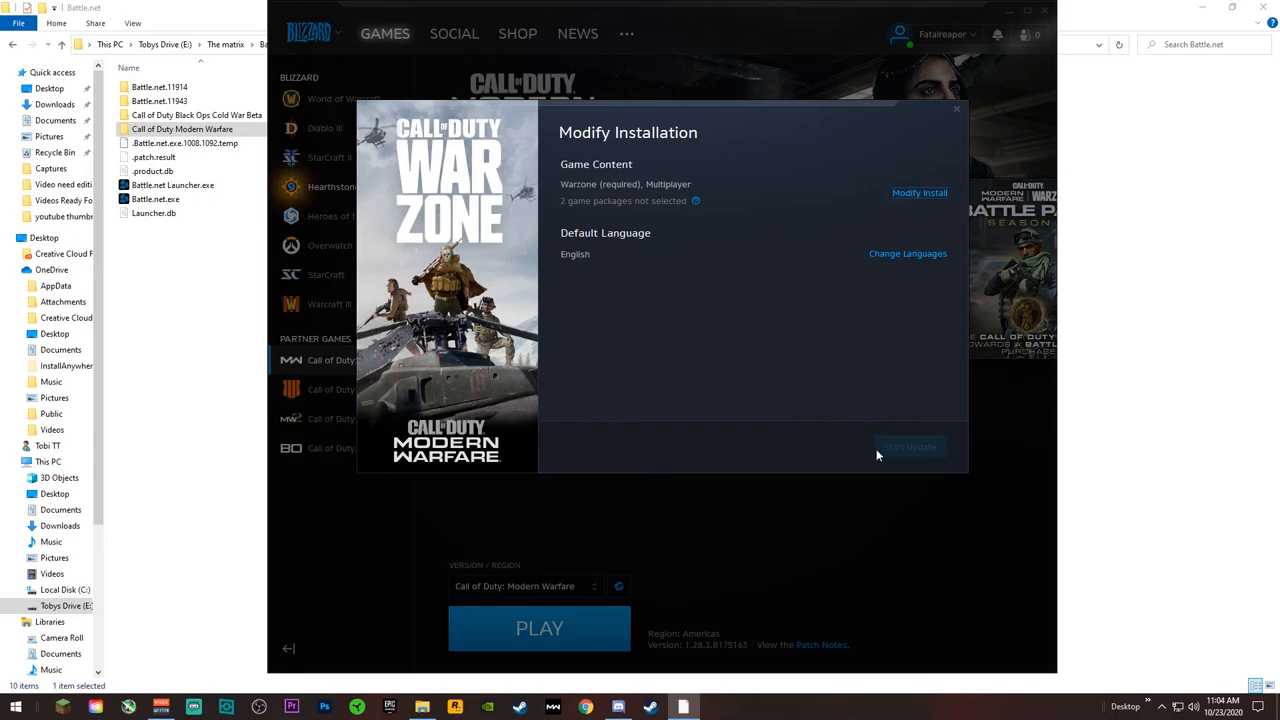
pyautogui.click(956, 108)
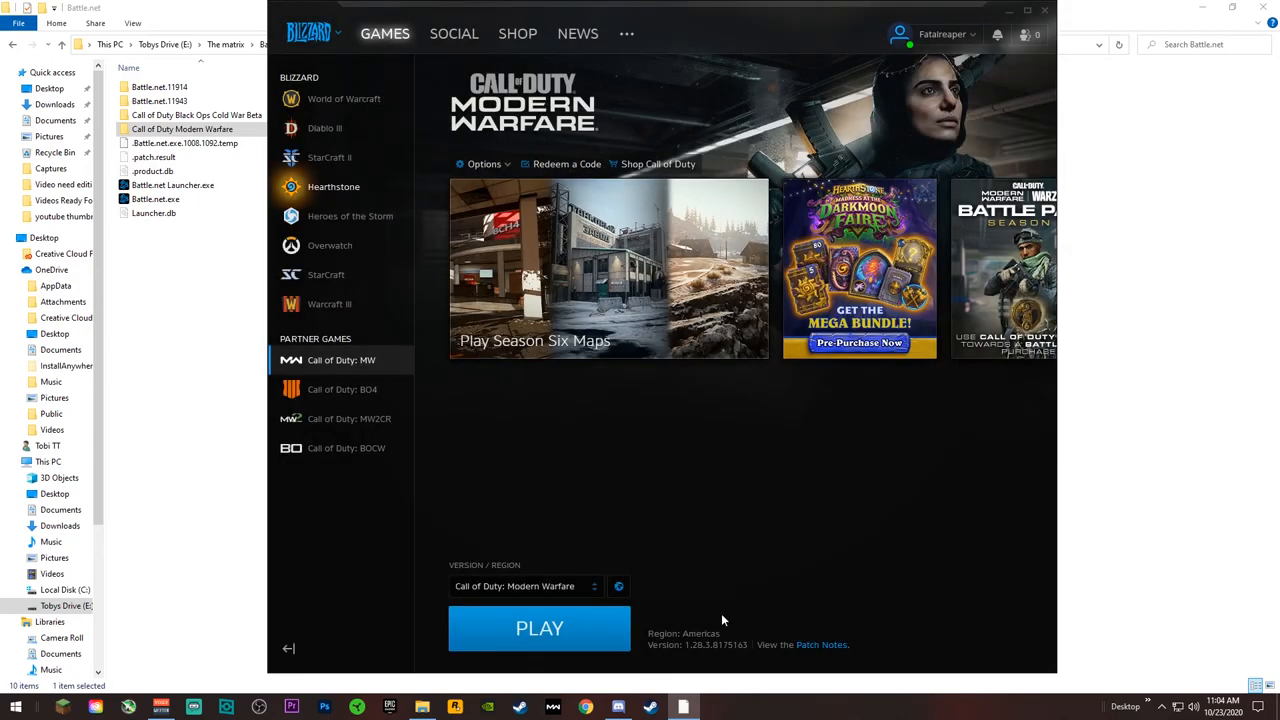
pyautogui.moveTo(715, 613)
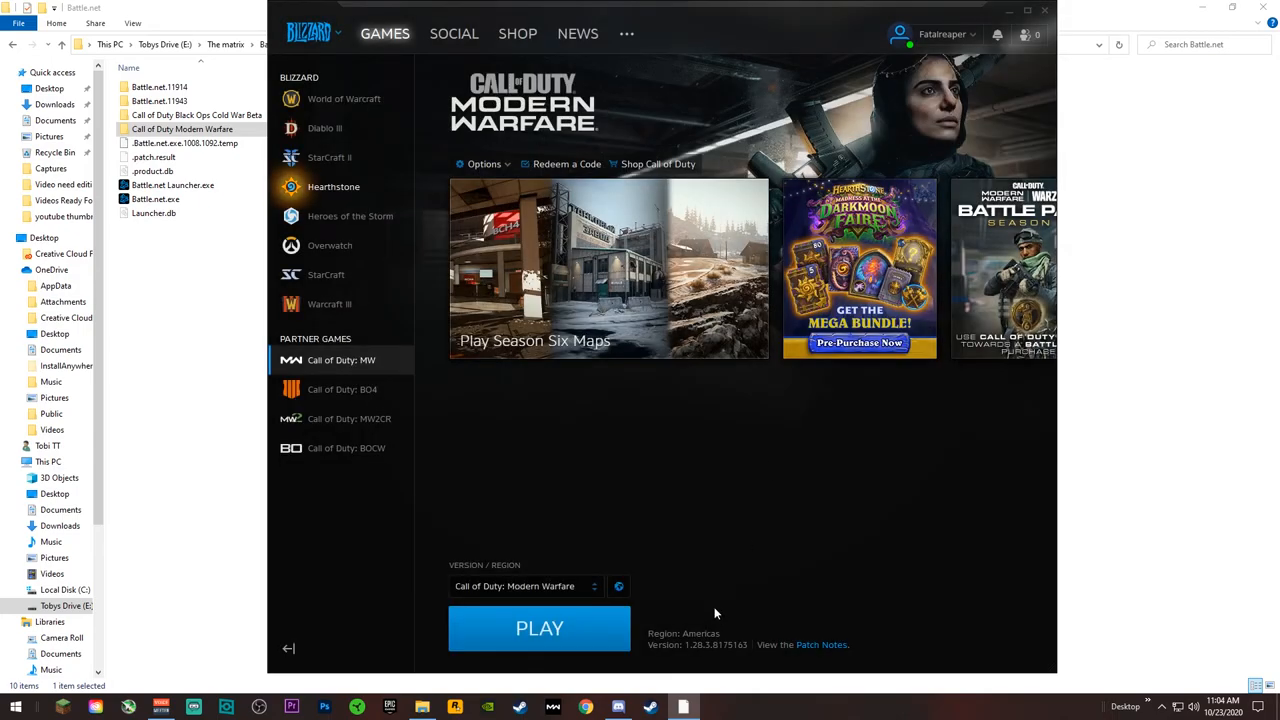